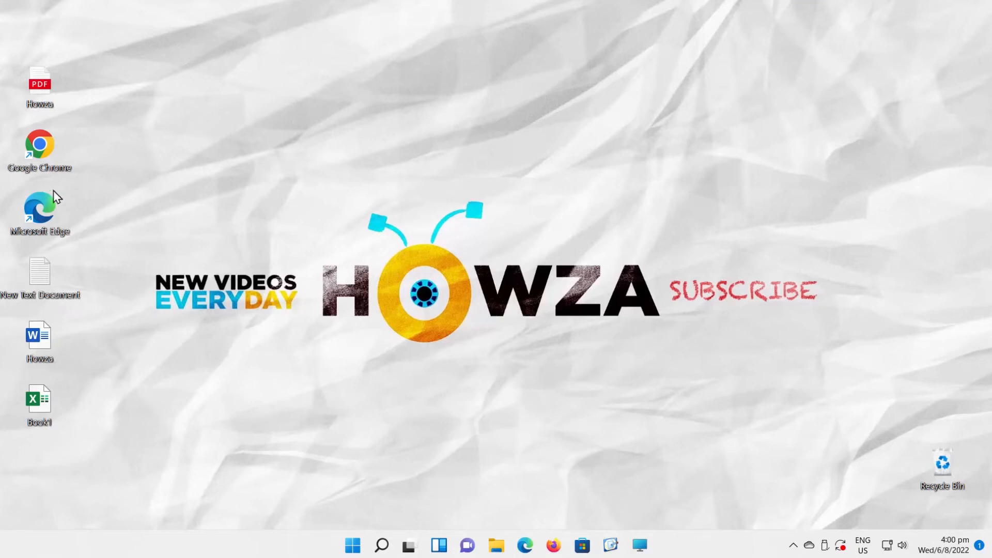
mouse_move(446, 489)
text(rew)
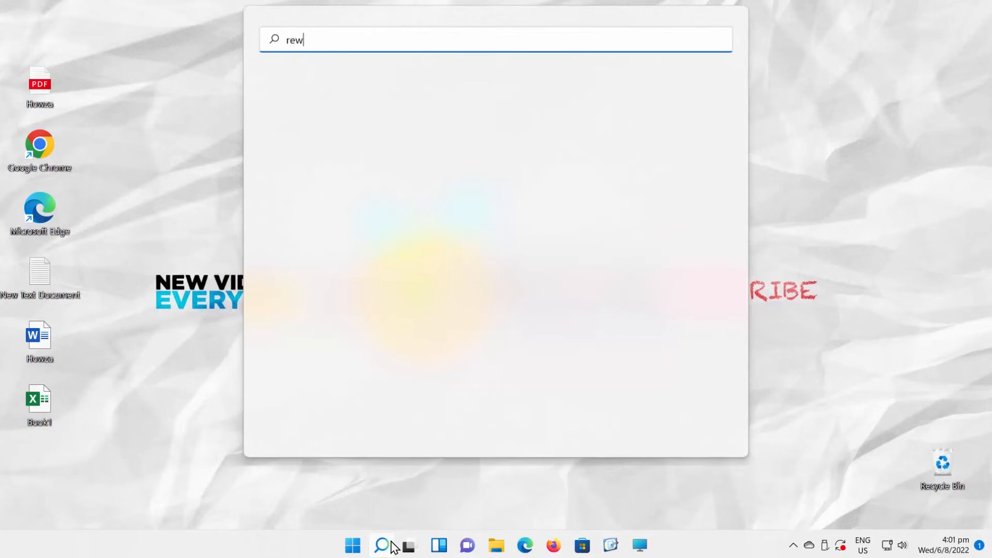
Launch Registry Editor from Windows Search with the query regedit.
text(registry Editor)
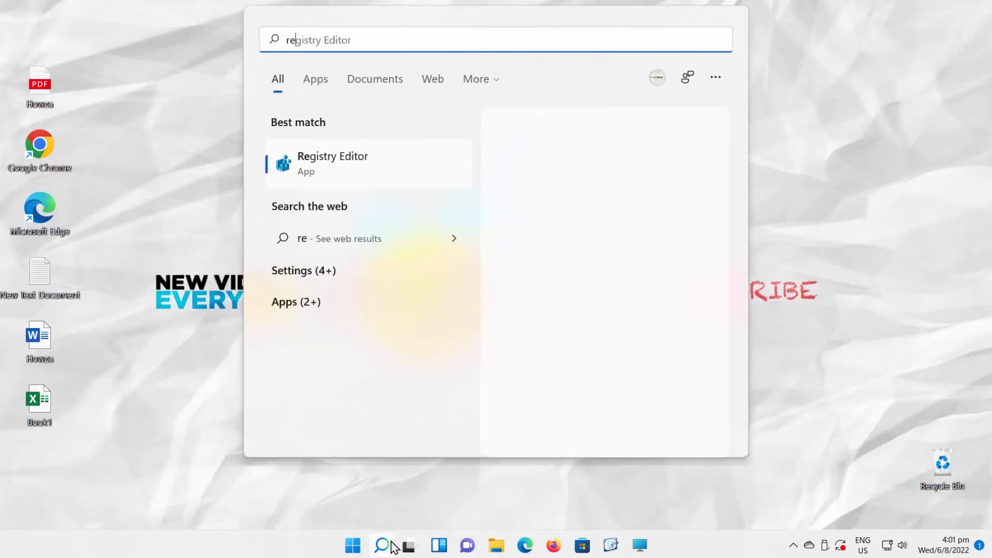
text(regedit)
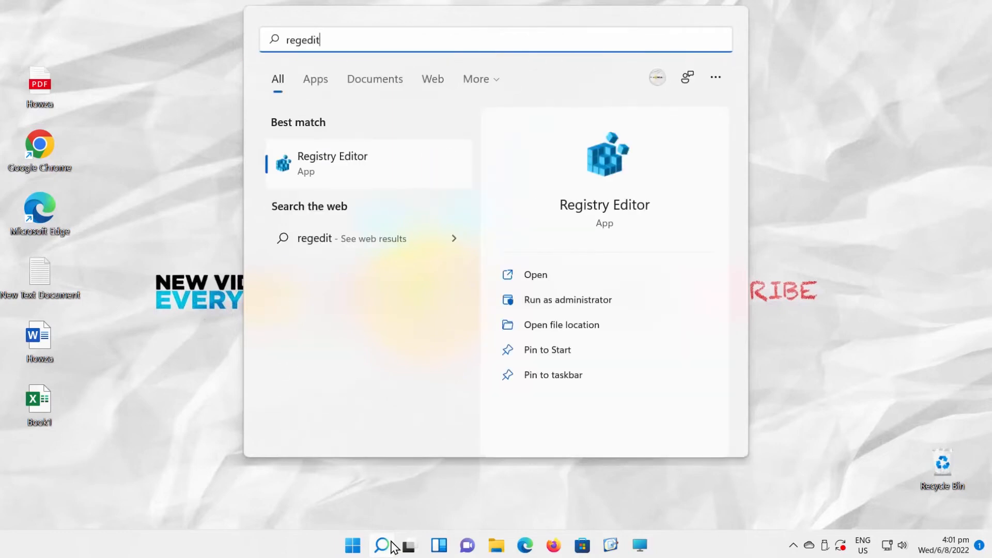
mouse_move(322, 163)
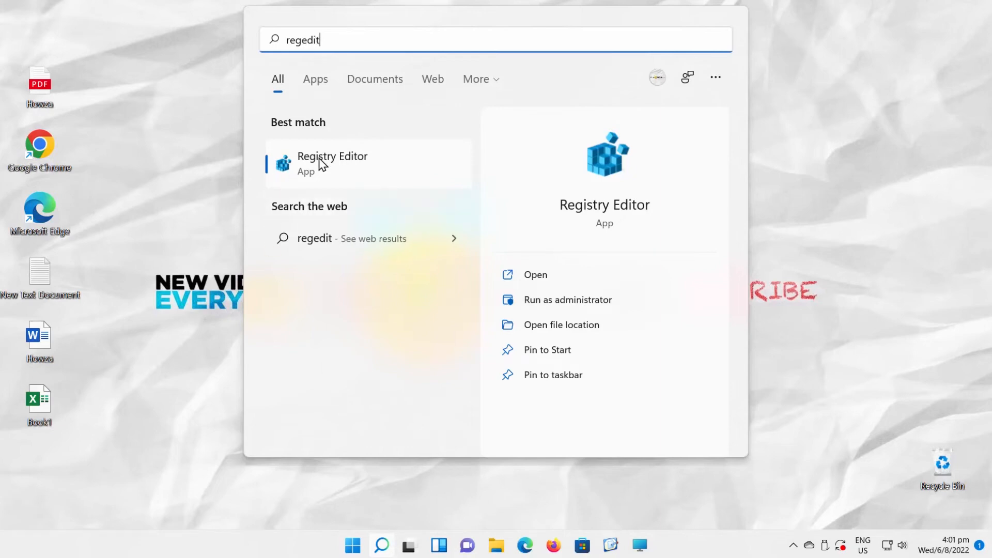
click(332, 163)
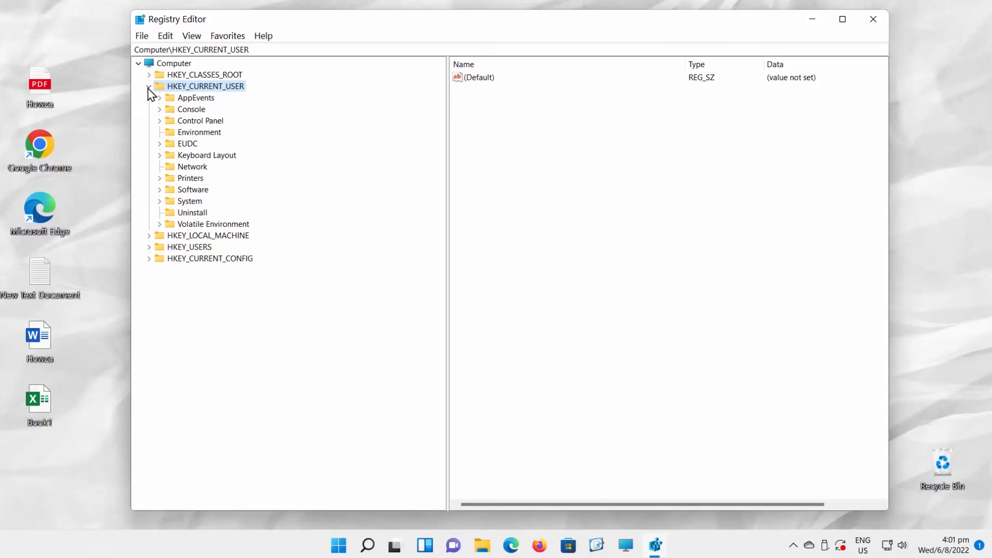
Navigate to HKEY_CURRENT_USER\Control Panel\Desktop\WindowMetrics and select the IconSpacing value.
click(160, 121)
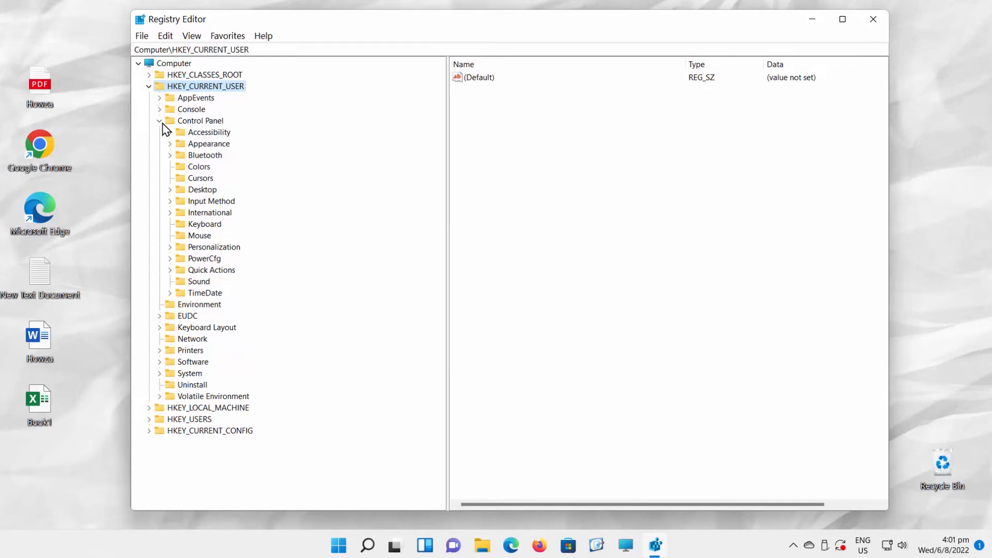
click(170, 189)
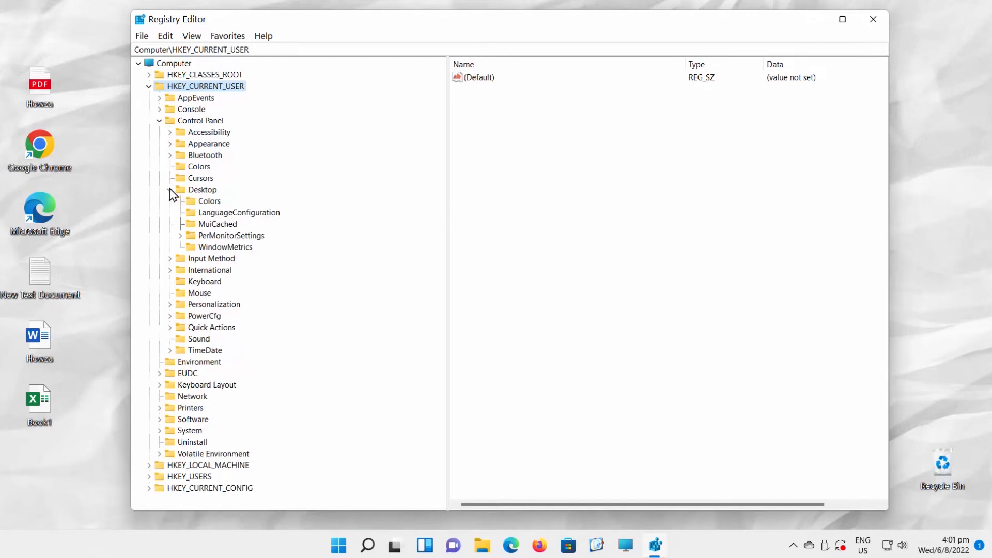
click(225, 247)
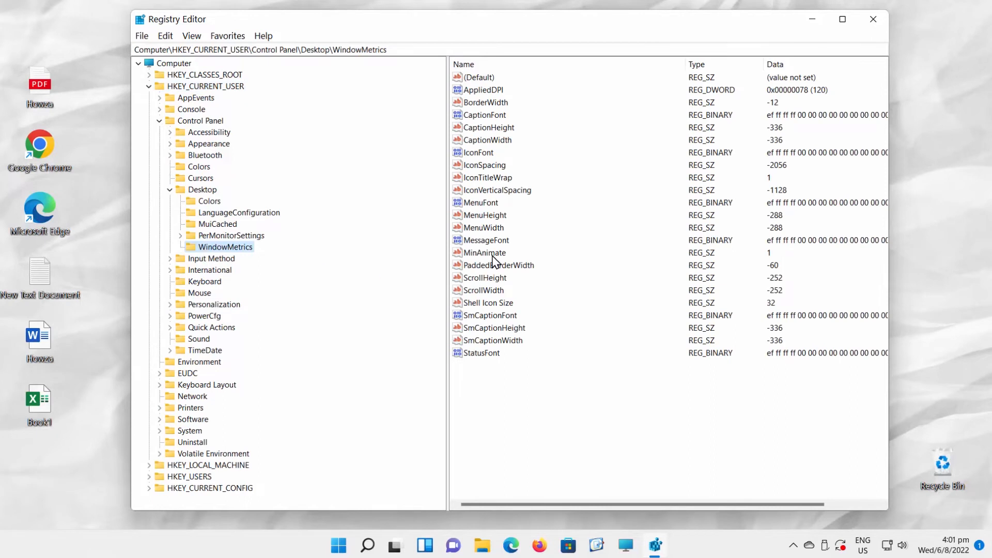
click(485, 165)
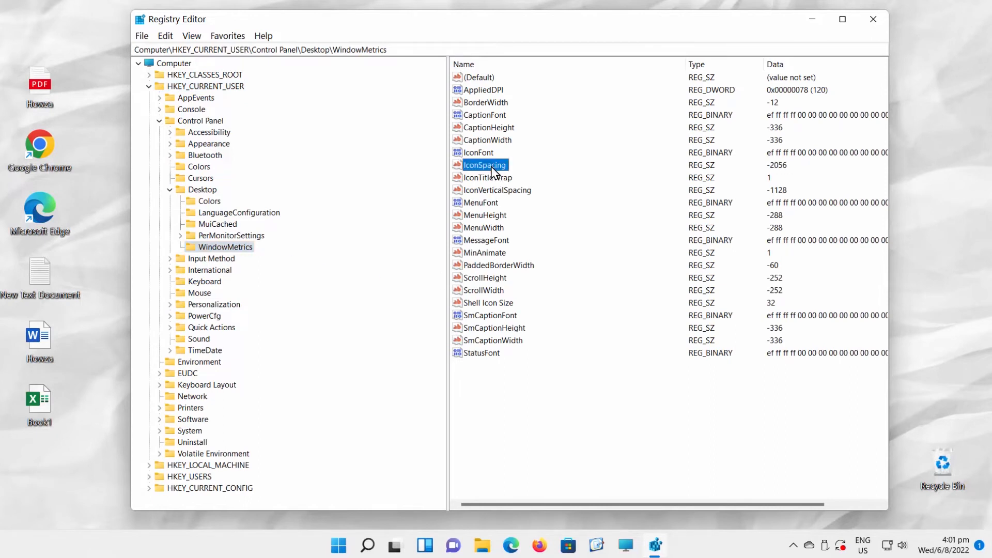
Change the IconSpacing value data from -2056 to -1125 and confirm.
double_click(485, 165)
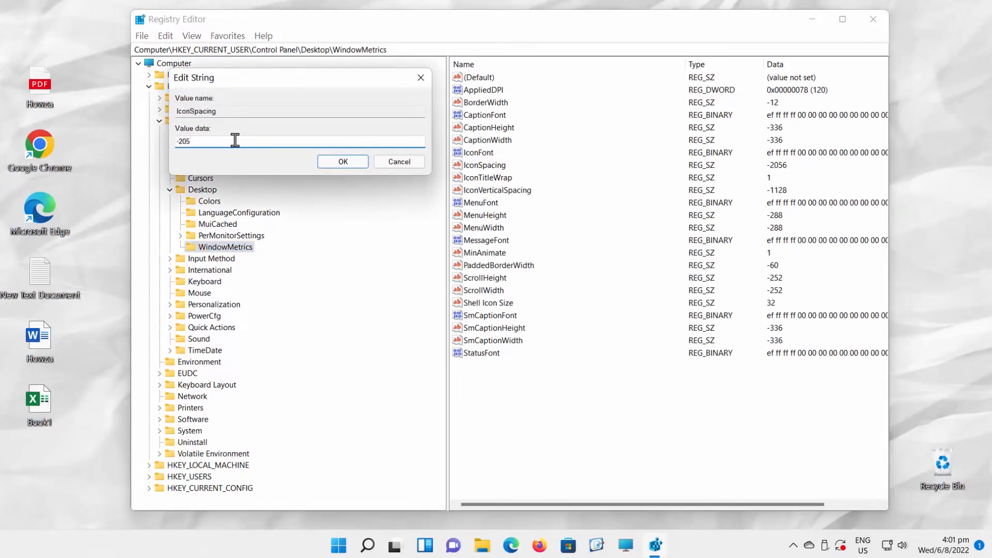
text(-11)
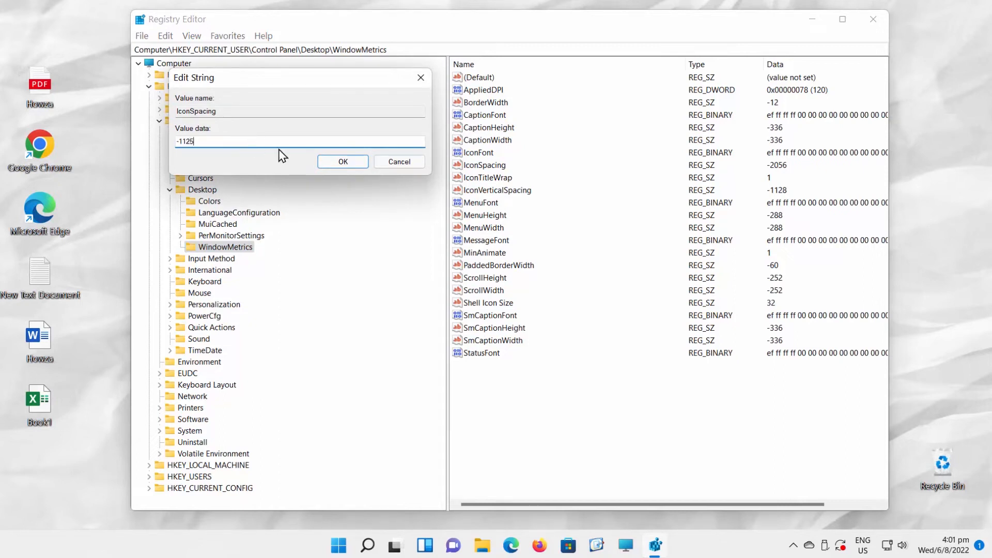
click(342, 161)
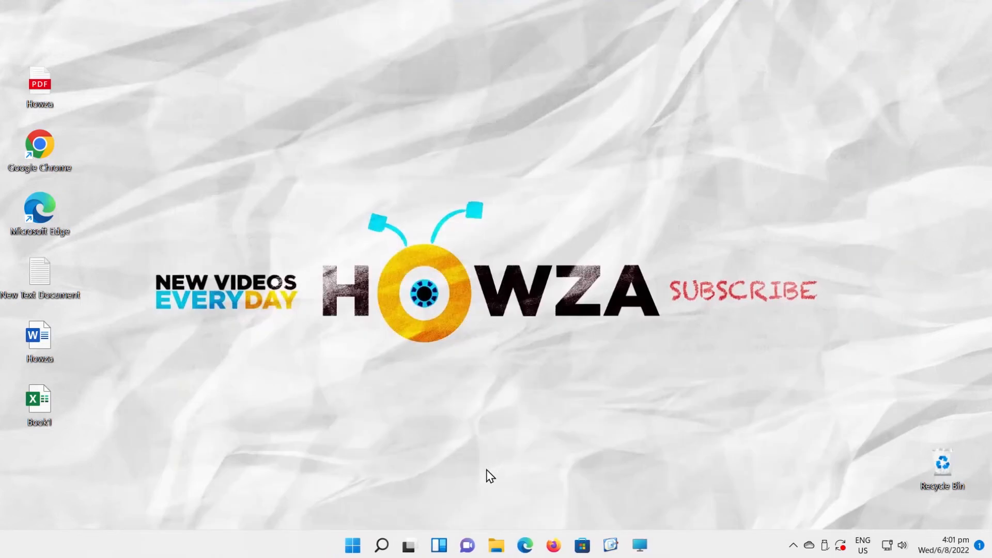
Show the Start menu power options (Sleep, Shut down, Restart) to restart Windows.
click(353, 548)
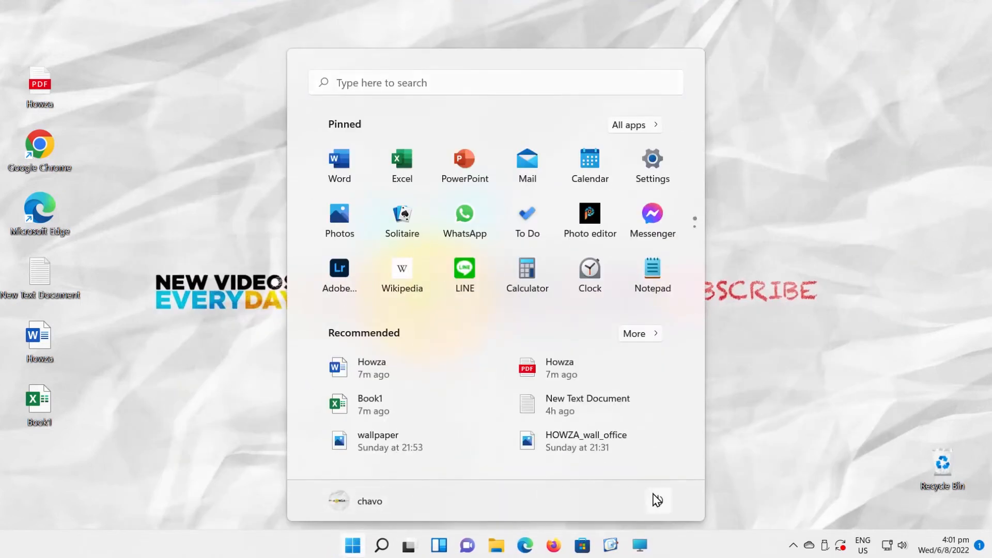
click(658, 500)
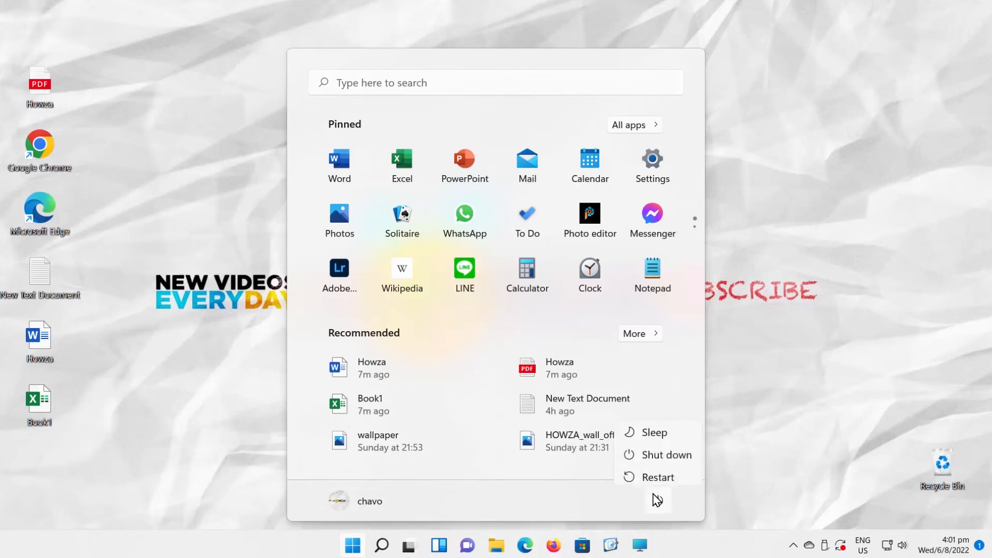